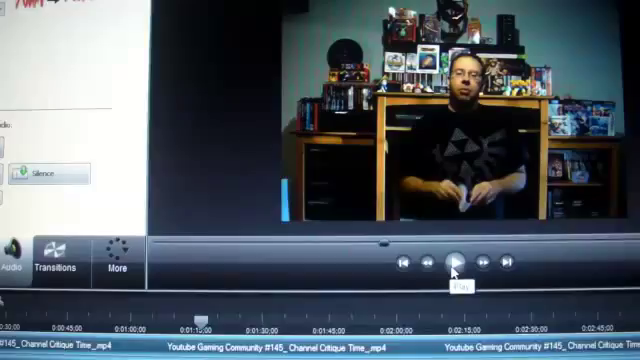
- Insert a title clip reading 'test' onto the timeline near the three-minute mark
left_click(460, 260)
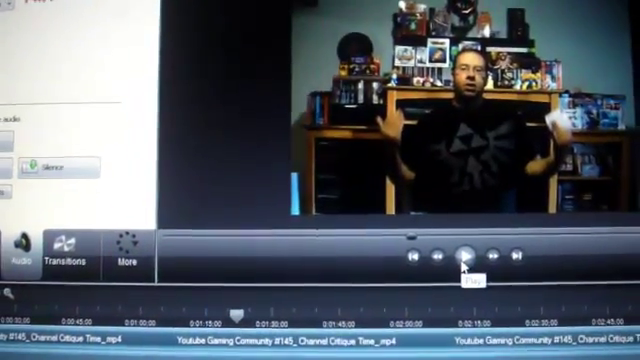
left_click(466, 262)
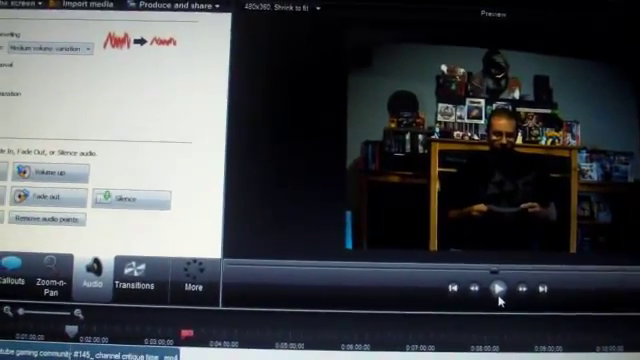
left_click(192, 285)
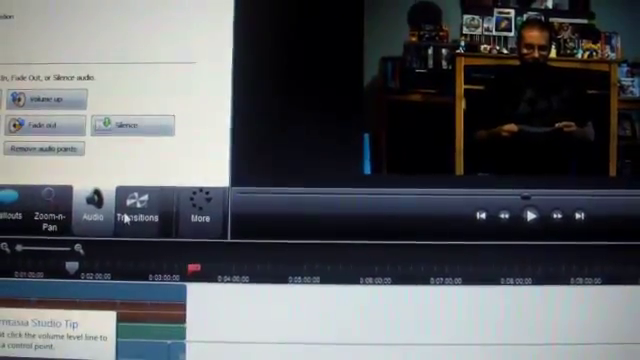
left_click(192, 207)
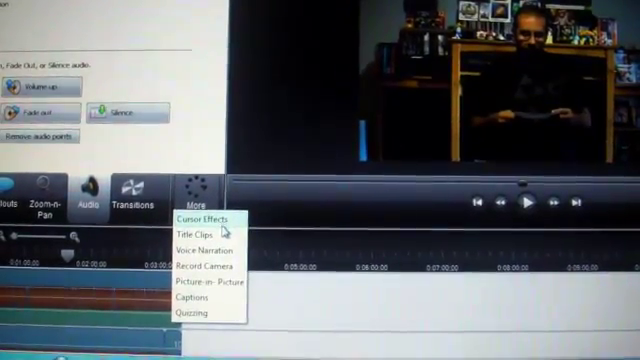
left_click(196, 230)
type("test")
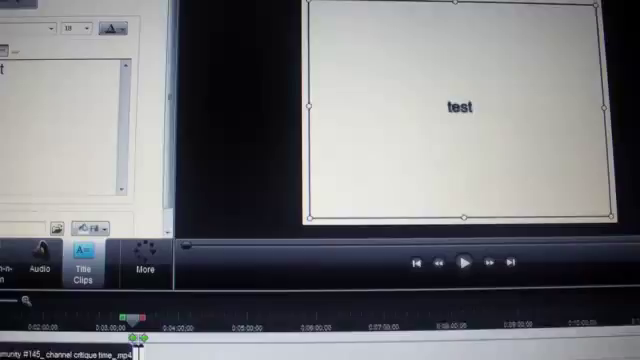